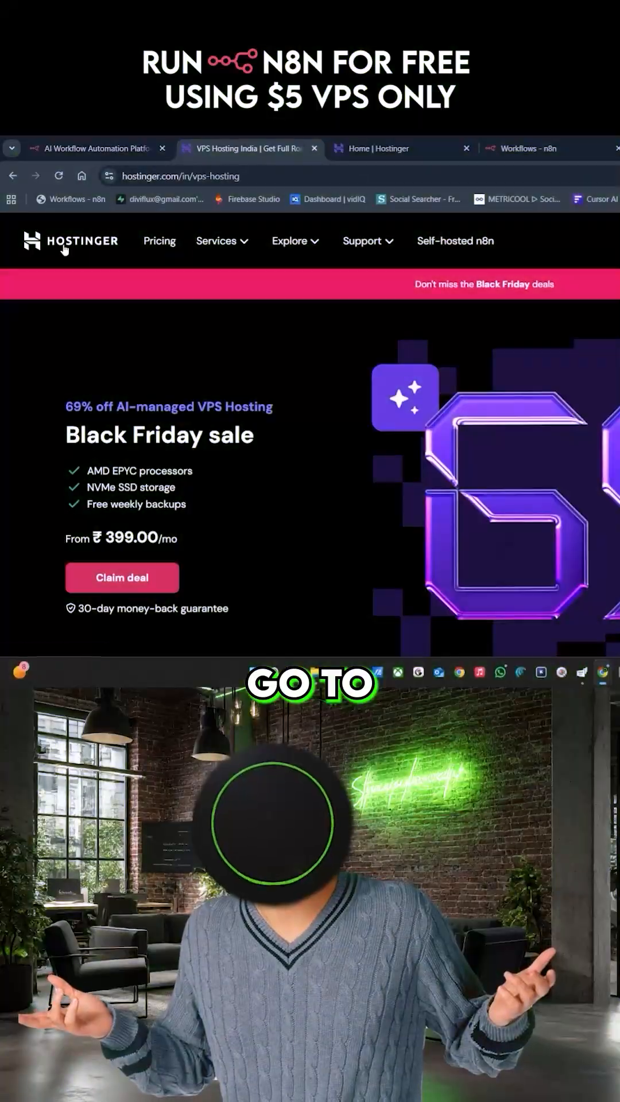
Select the KVM 2 VPS plan (2 vCPU, 8 GB RAM, ₹499.00/mo) on Hostinger.
{"action": "left_click", "coordinate": [364, 435]}
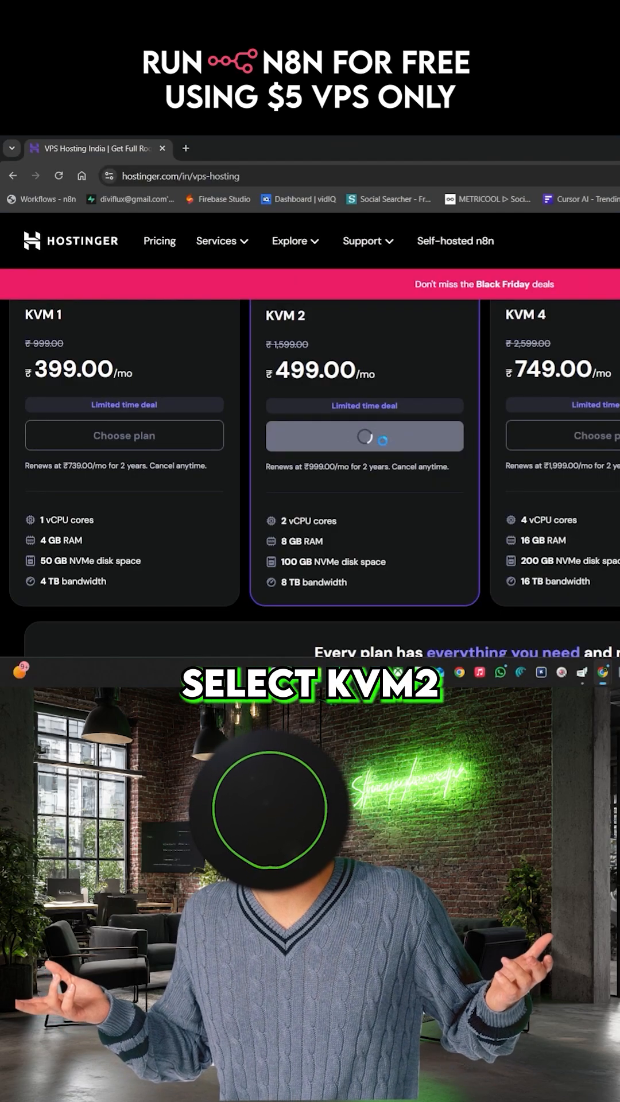